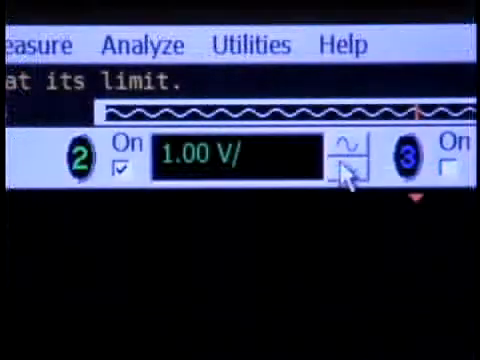
# Add a V rms measurement on channel 2, AC, over the entire display.
pyautogui.click(349, 157)
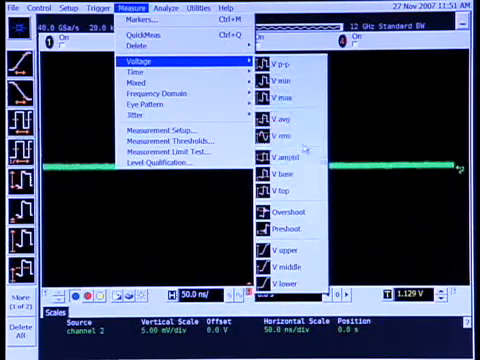
pyautogui.click(281, 140)
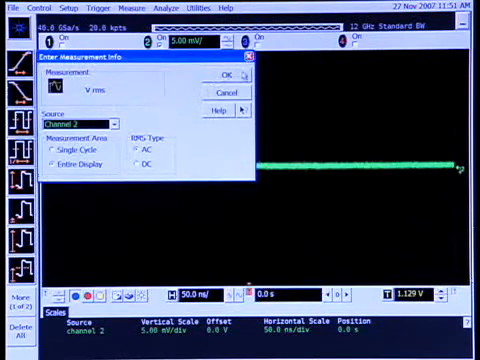
pyautogui.click(223, 77)
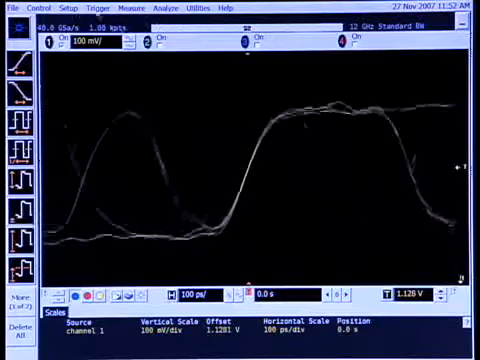
# Show channel 1's fast edges at 100 mV/div vertical and 100 ps/div horizontal.
pyautogui.click(55, 8)
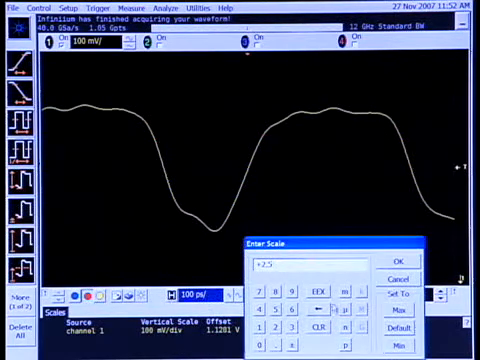
# Apply the entered scale value to finish the ~1.05 Gpts deep-memory channel 1 capture.
pyautogui.click(398, 258)
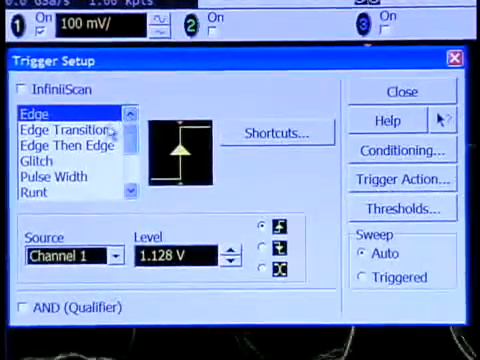
# Switch the trigger from Edge Then Edge to Runt on channel 1.
pyautogui.click(67, 145)
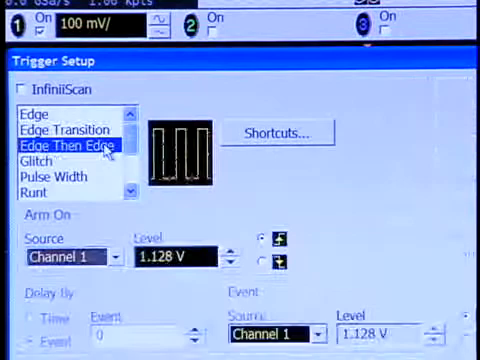
pyautogui.click(43, 196)
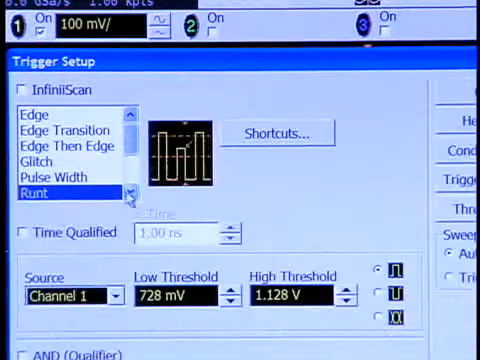
pyautogui.scroll(-3)
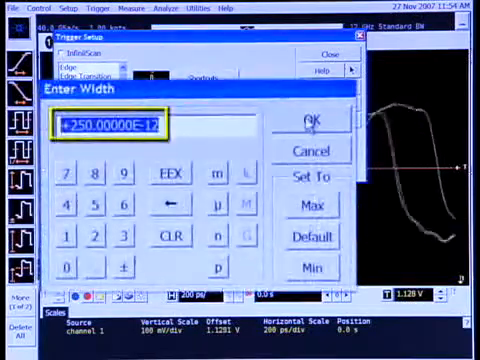
# Enter 250E-12 as the trigger width limit (250 ps).
pyautogui.click(316, 121)
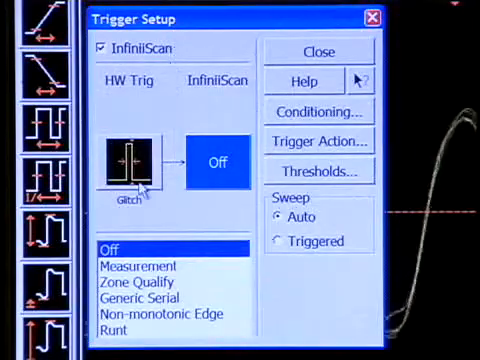
# Enable InfiniiScan zone qualification and make Zone 1 Must Not Intersect.
pyautogui.click(140, 285)
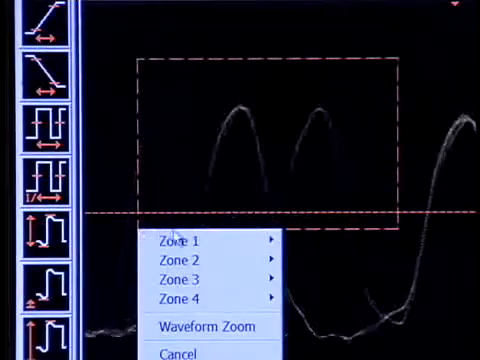
pyautogui.click(190, 240)
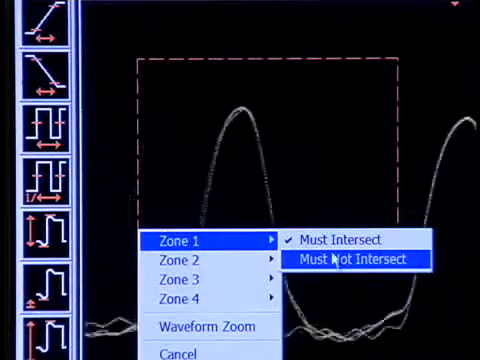
pyautogui.click(349, 260)
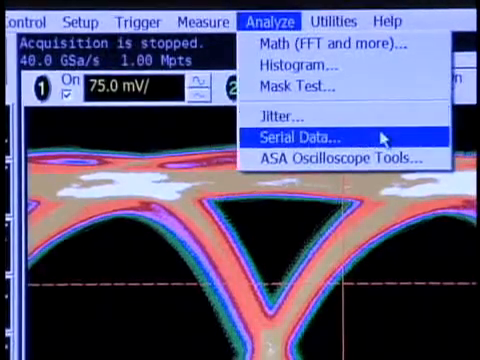
# Open Serial Data settings for Generic 8b/10b and uncheck Real Time Eye.
pyautogui.click(299, 134)
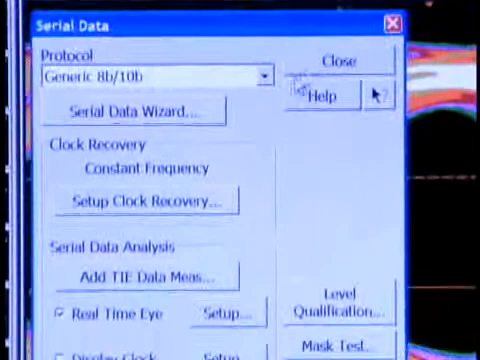
pyautogui.scroll(-3)
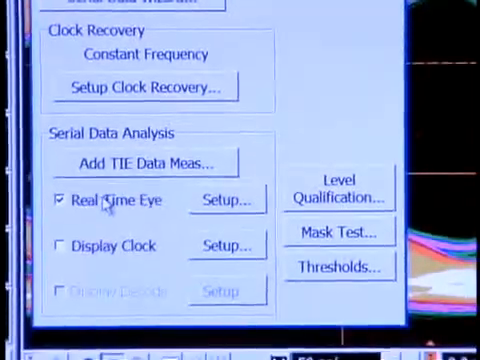
pyautogui.click(57, 202)
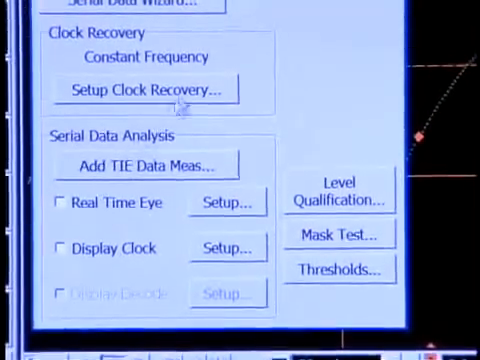